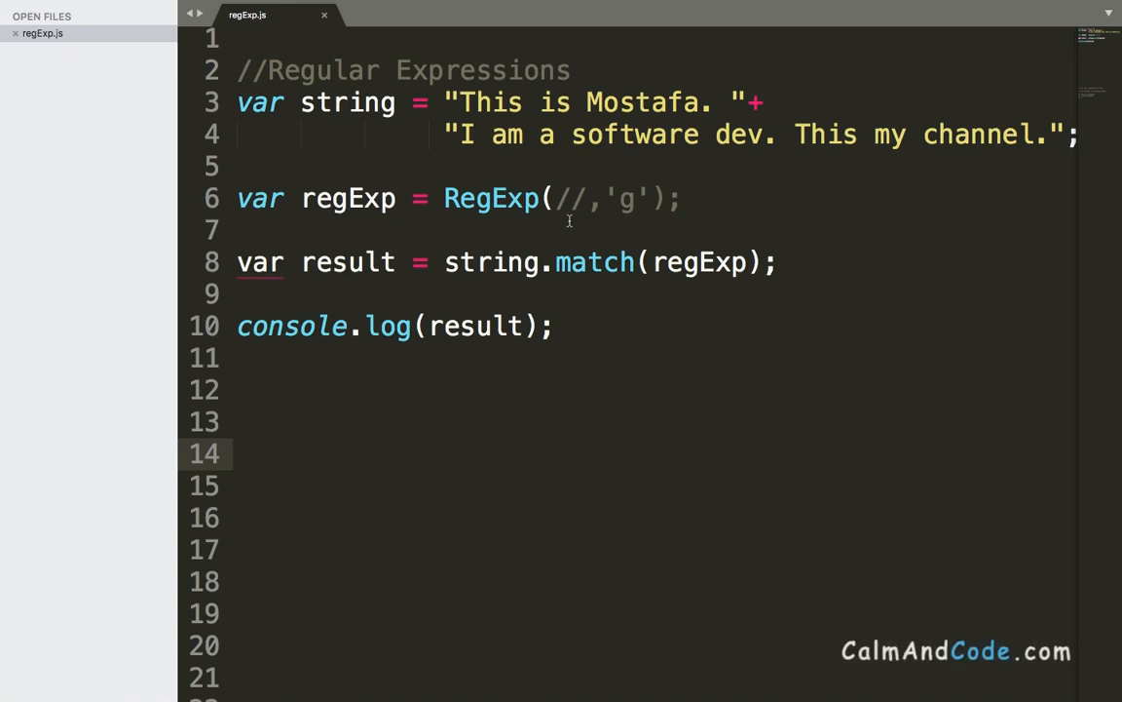
# Step: Fill the empty RegExp pattern with a{3} so it matches three consecutive a's
pyautogui.click(570, 198)
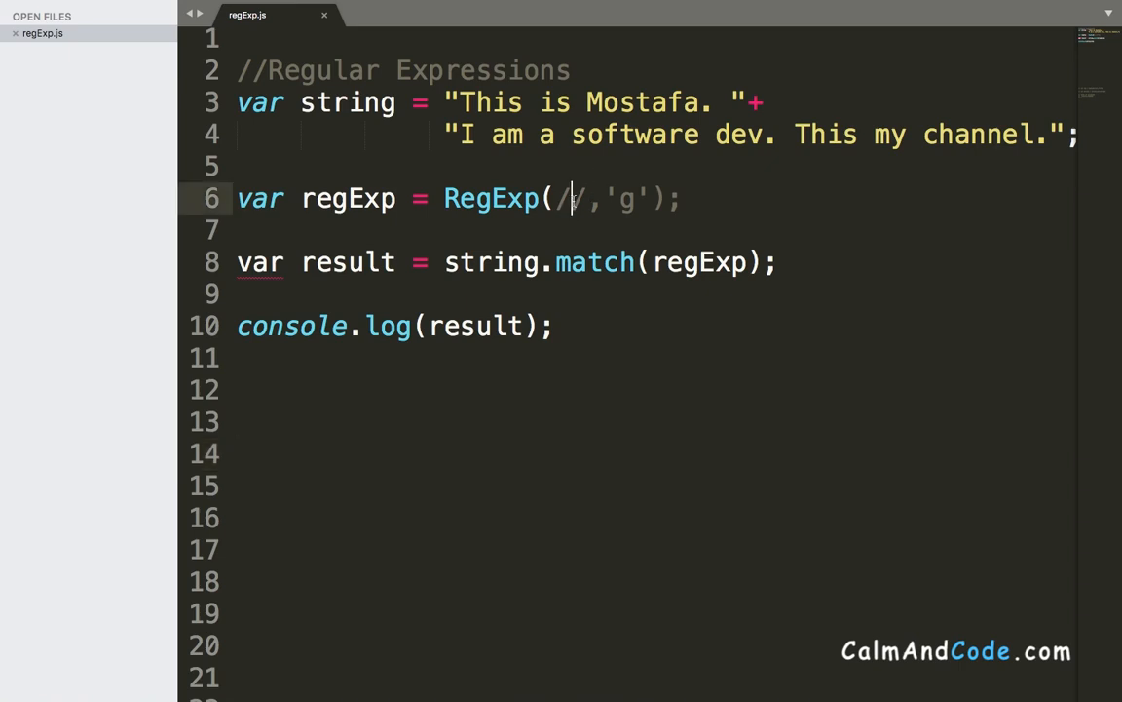
pyautogui.write('a{')
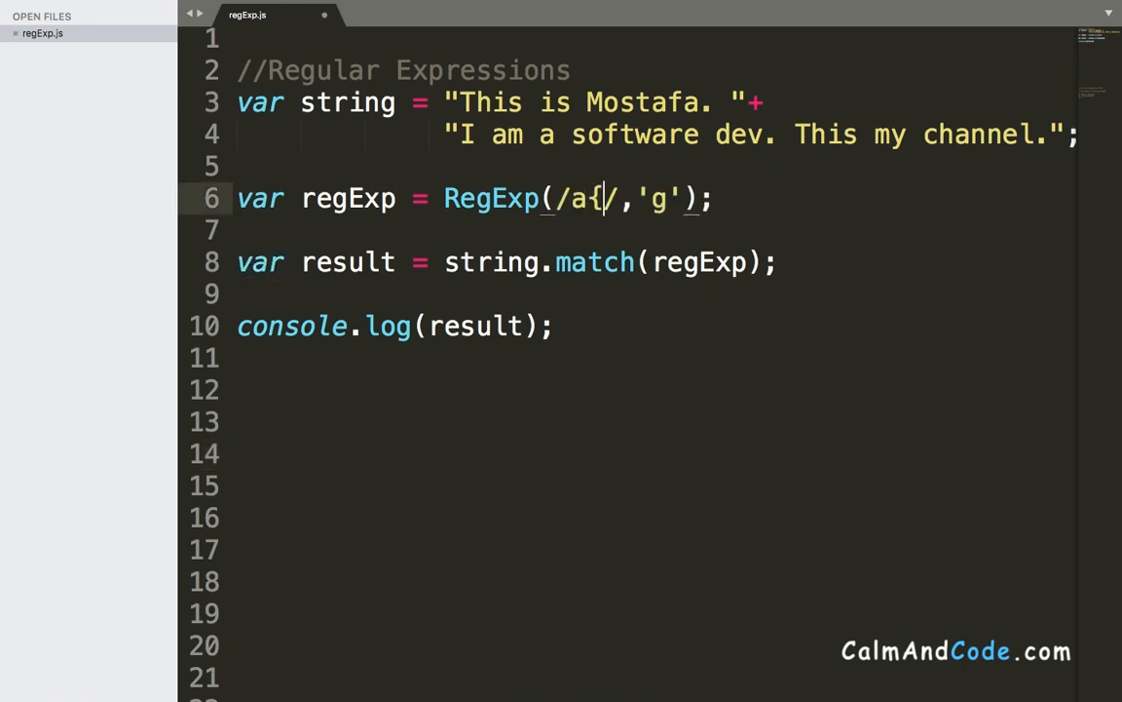
pyautogui.write('}')
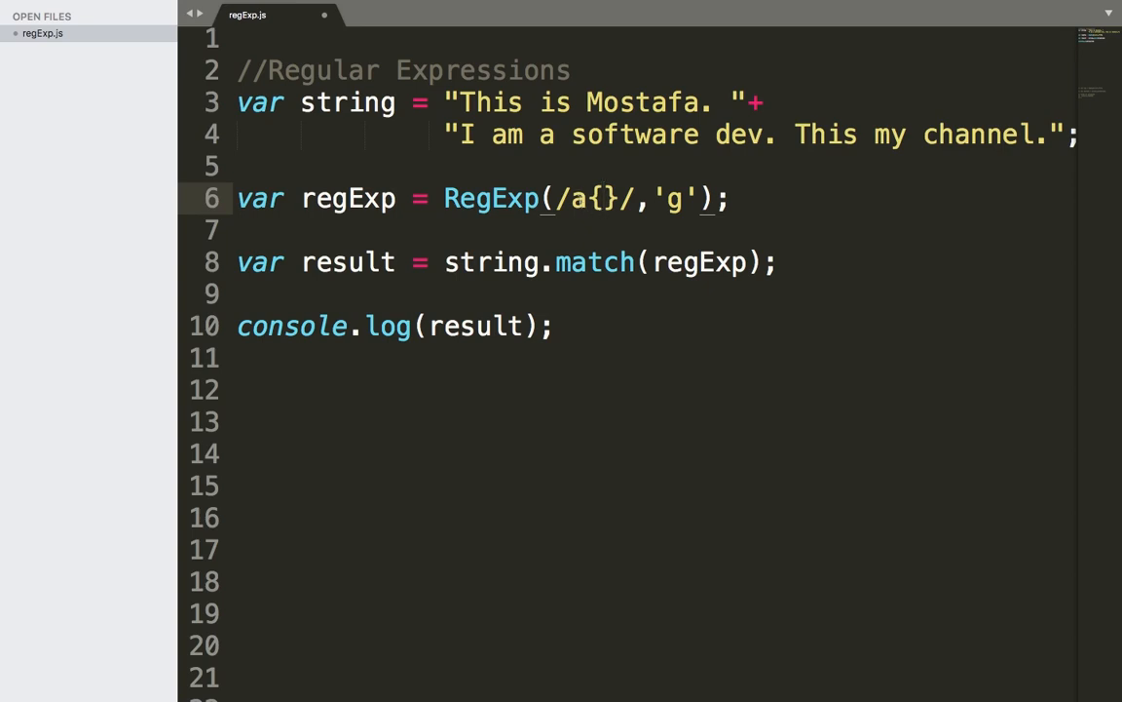
pyautogui.moveTo(612, 217)
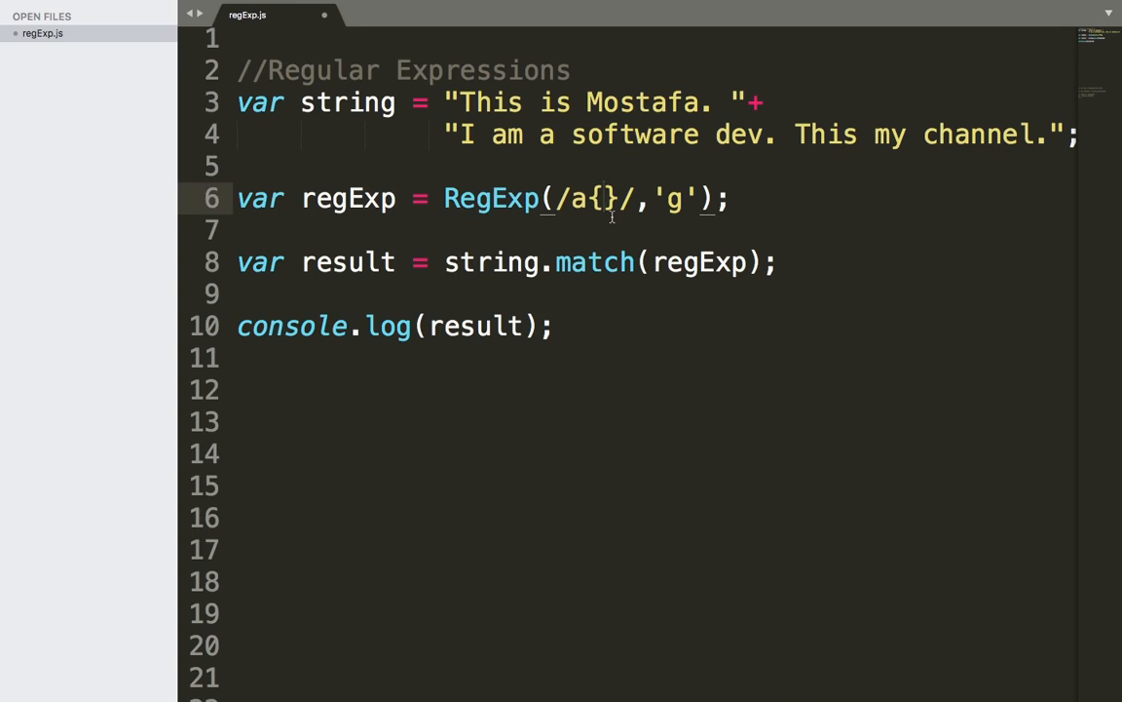
pyautogui.moveTo(580, 198)
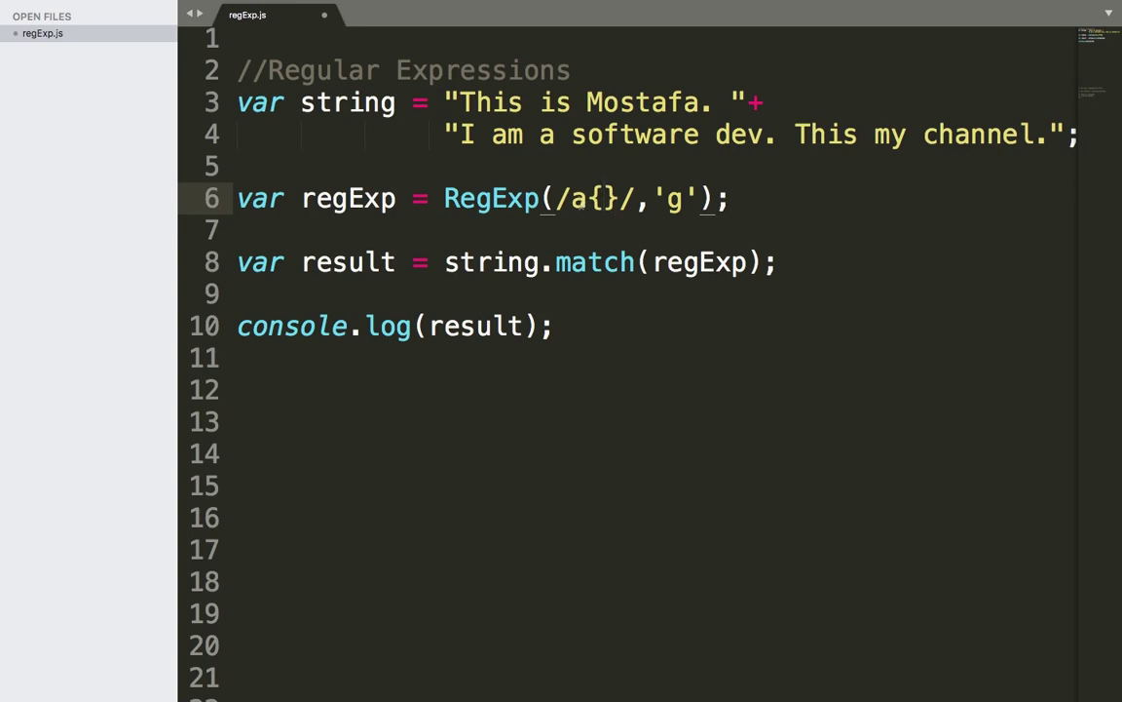
pyautogui.write('3')
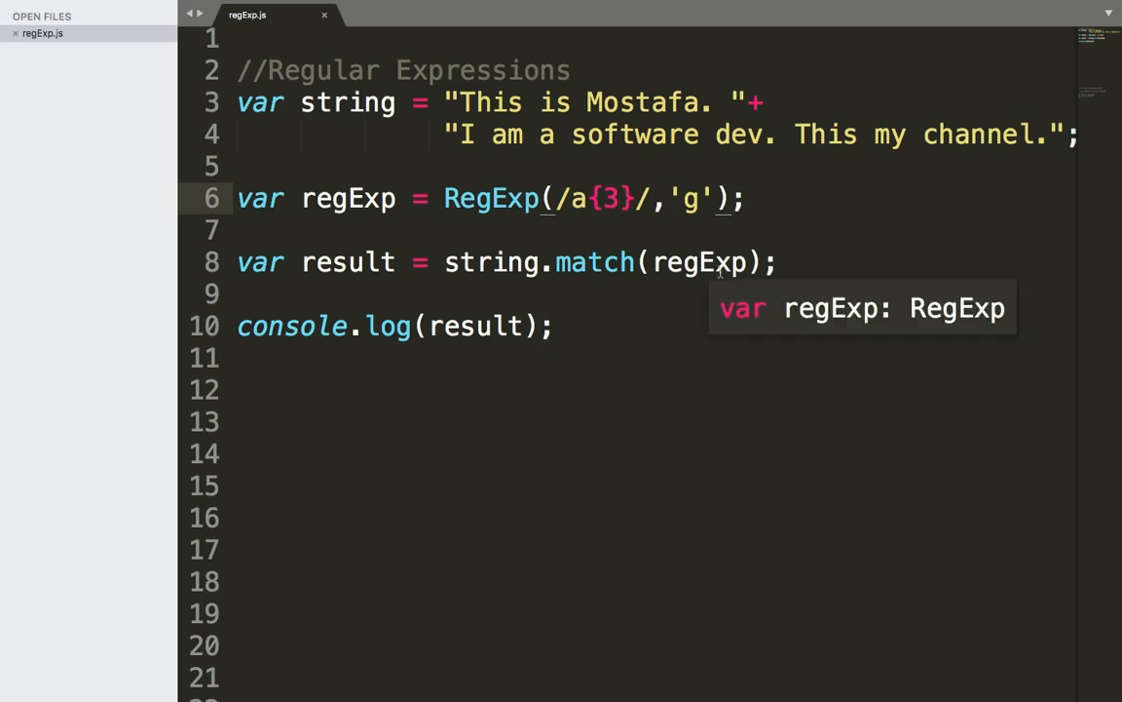
# Step: Run the script (null output), then append 'aaa' to the first string
pyautogui.press('ctrl+b')
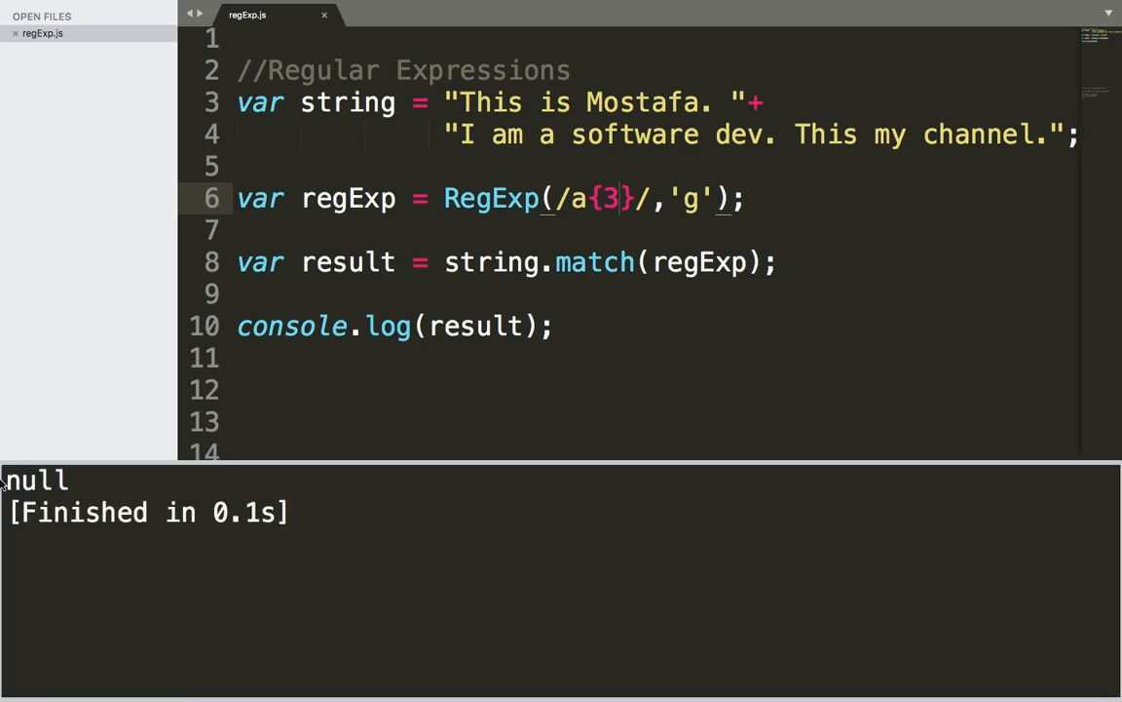
pyautogui.moveTo(901, 119)
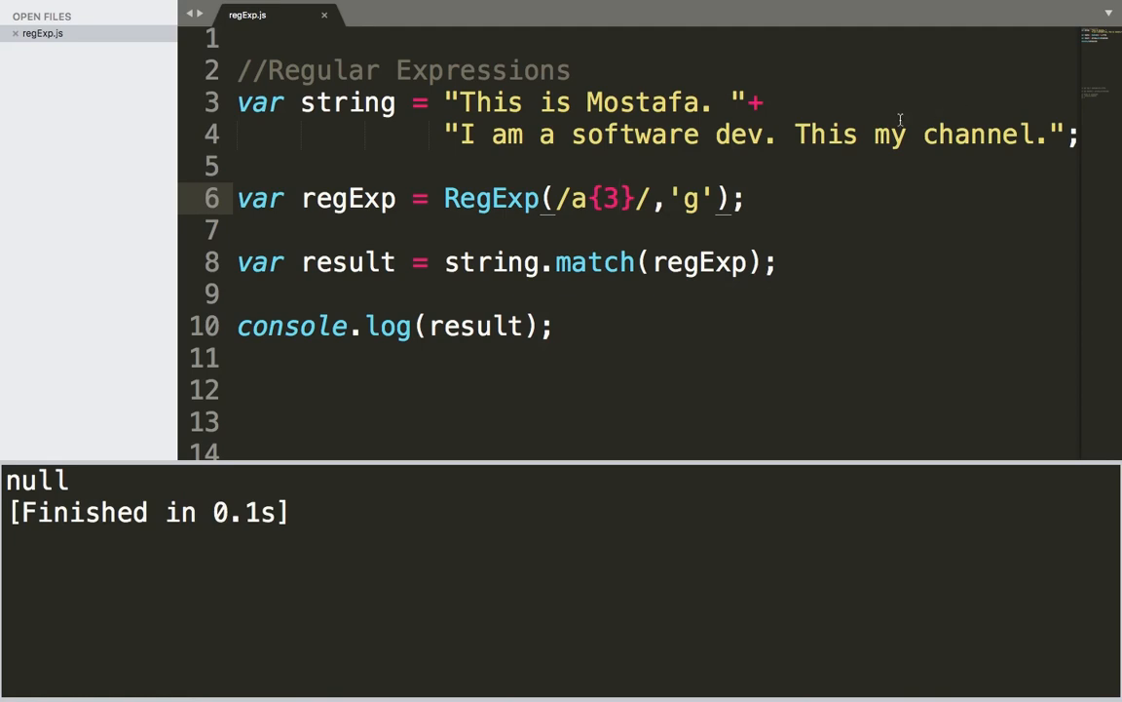
pyautogui.moveTo(708, 117)
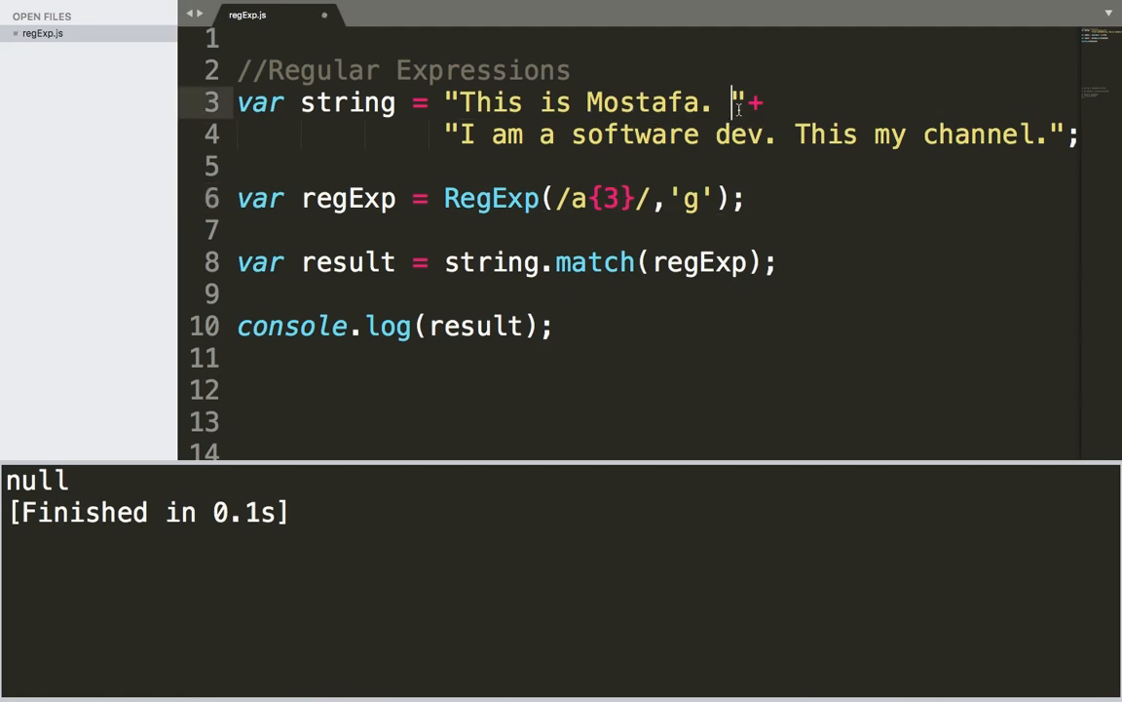
pyautogui.write('aaa')
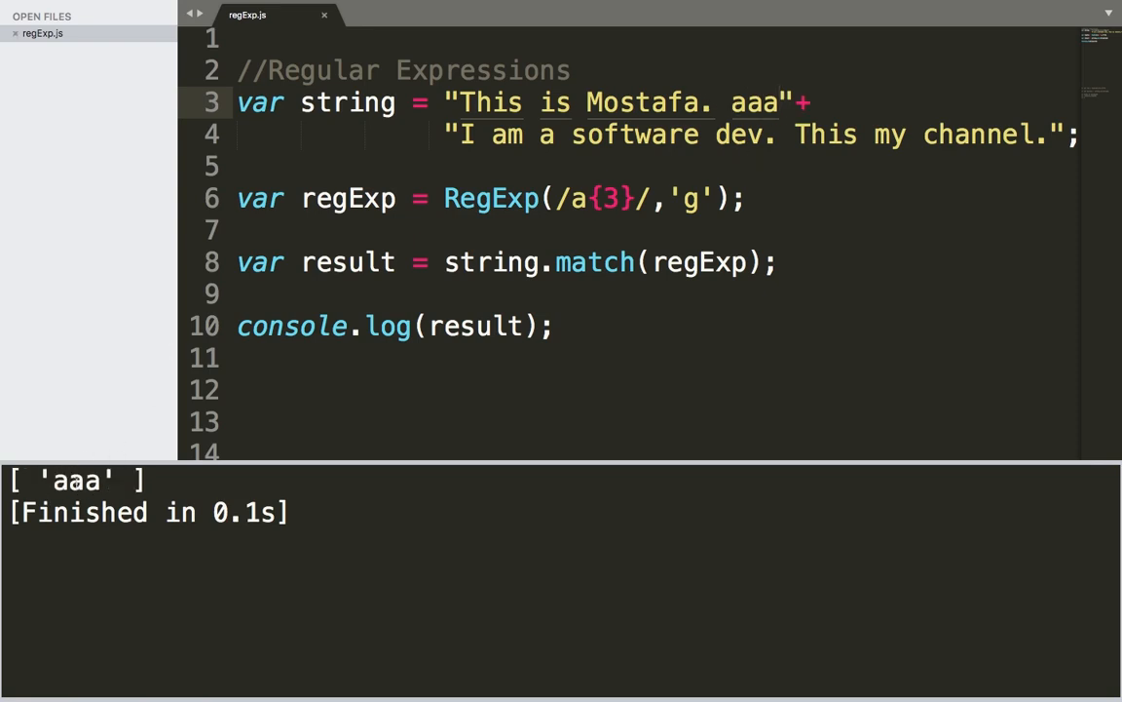
pyautogui.moveTo(619, 195)
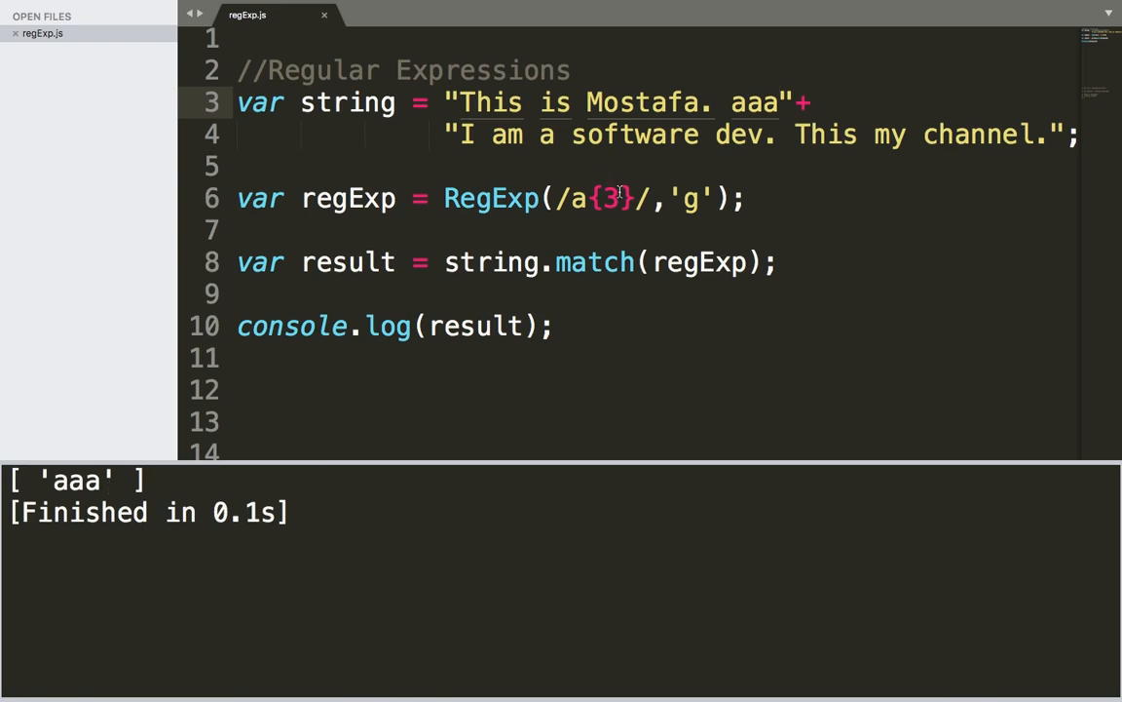
# Step: Change the quantifier to a{1} and rerun, giving nine single 'a' matches
pyautogui.write('1')
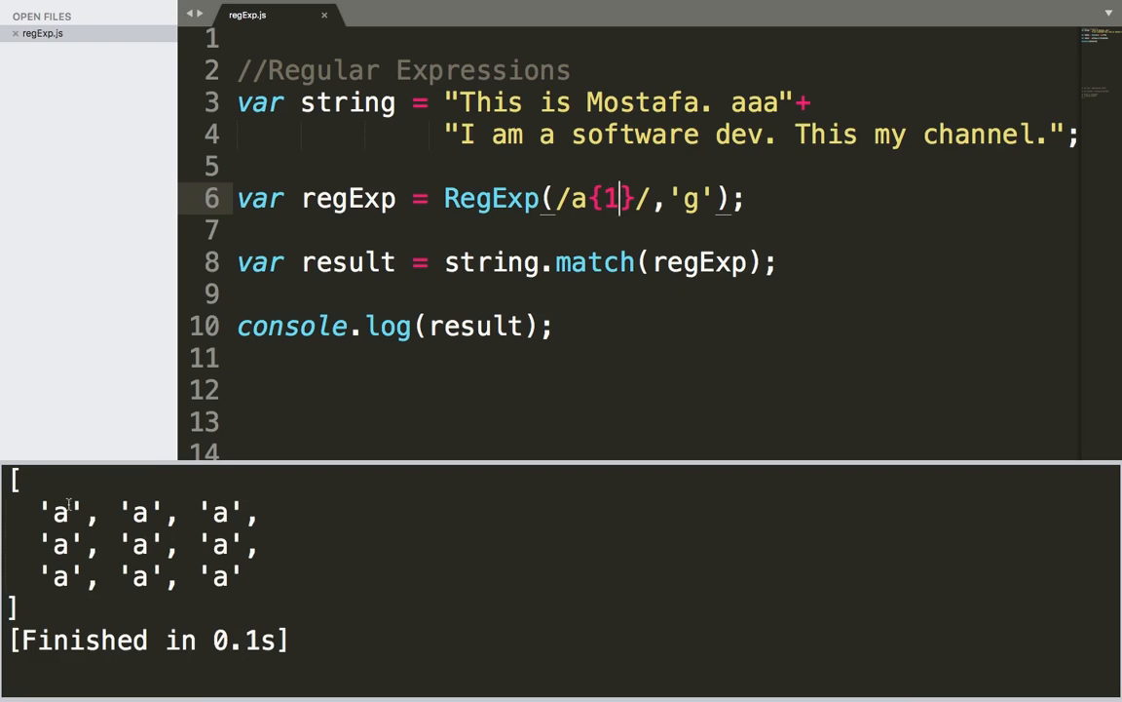
pyautogui.moveTo(64, 536)
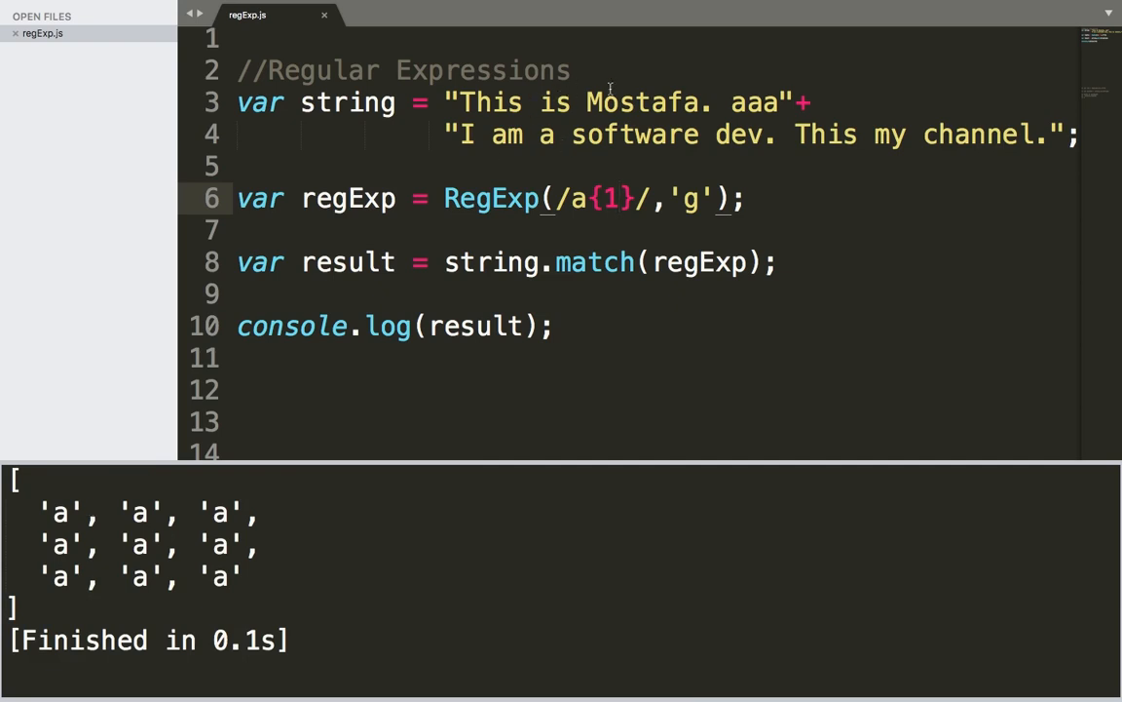
pyautogui.click(652, 102)
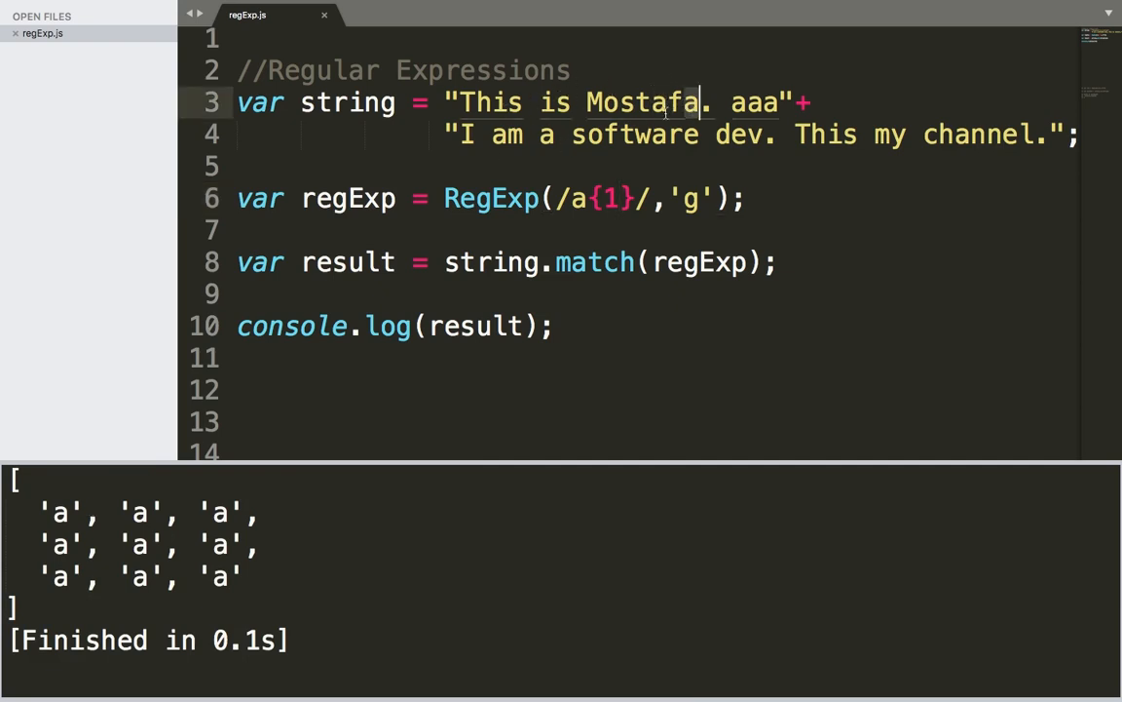
pyautogui.click(543, 134)
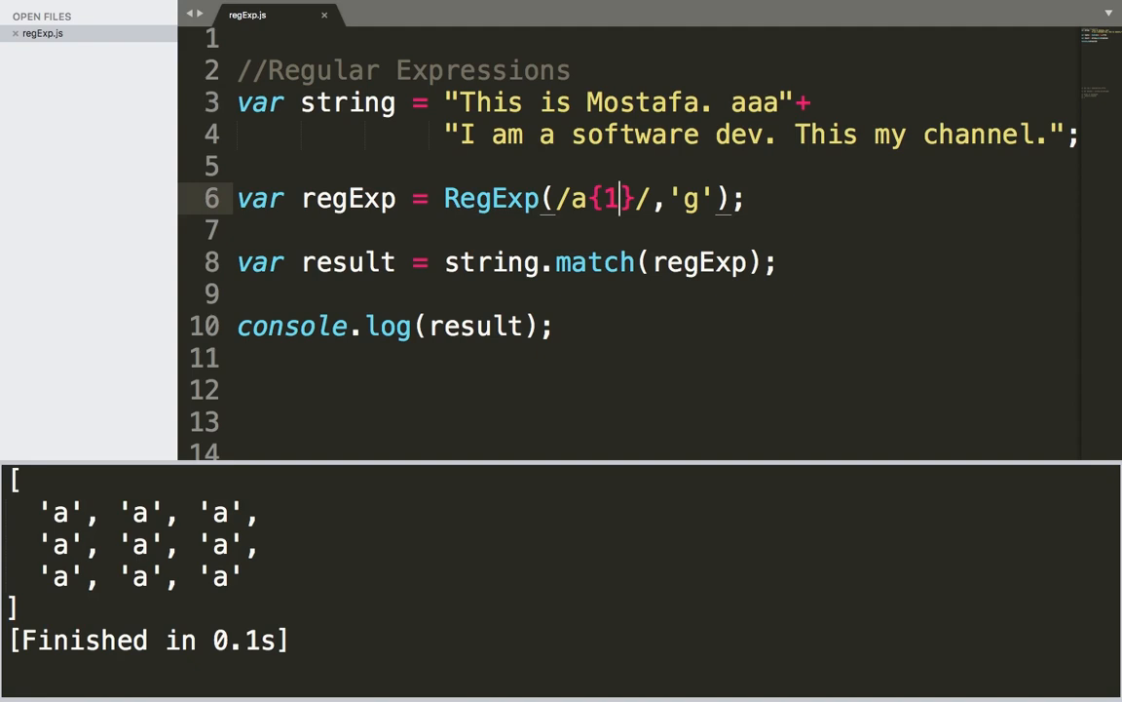
# Step: Change the quantifier to a{2} and rerun to get ['aa']
pyautogui.press('Backspace')
pyautogui.write('2')
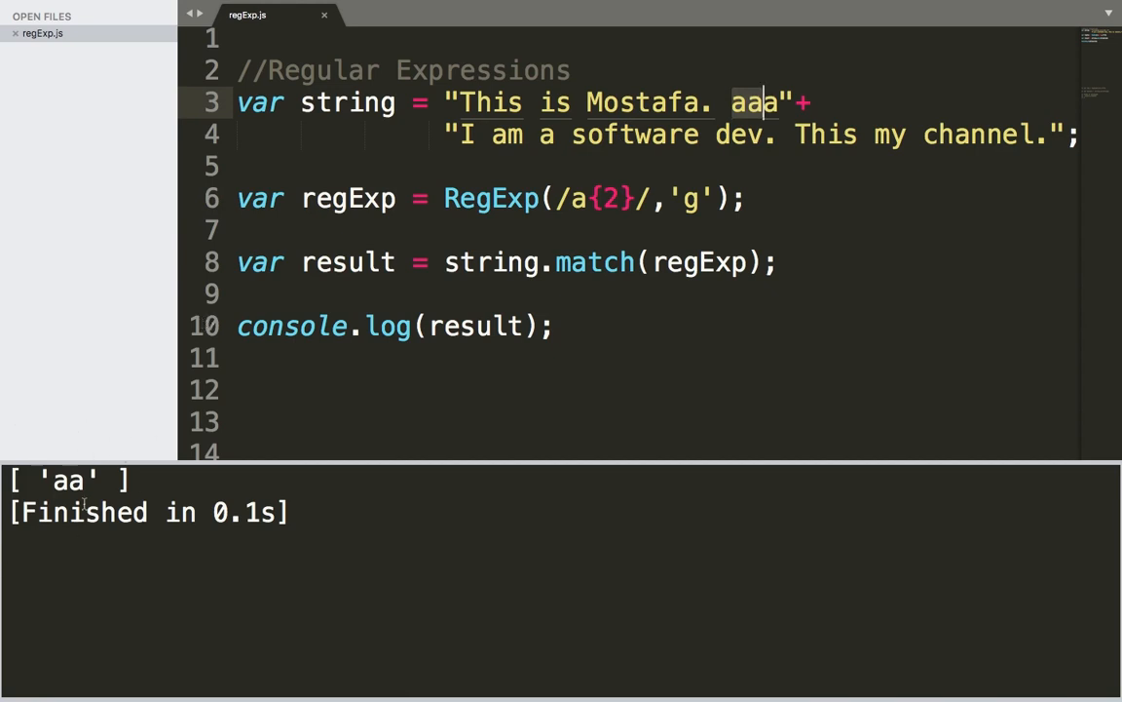
pyautogui.moveTo(89, 495)
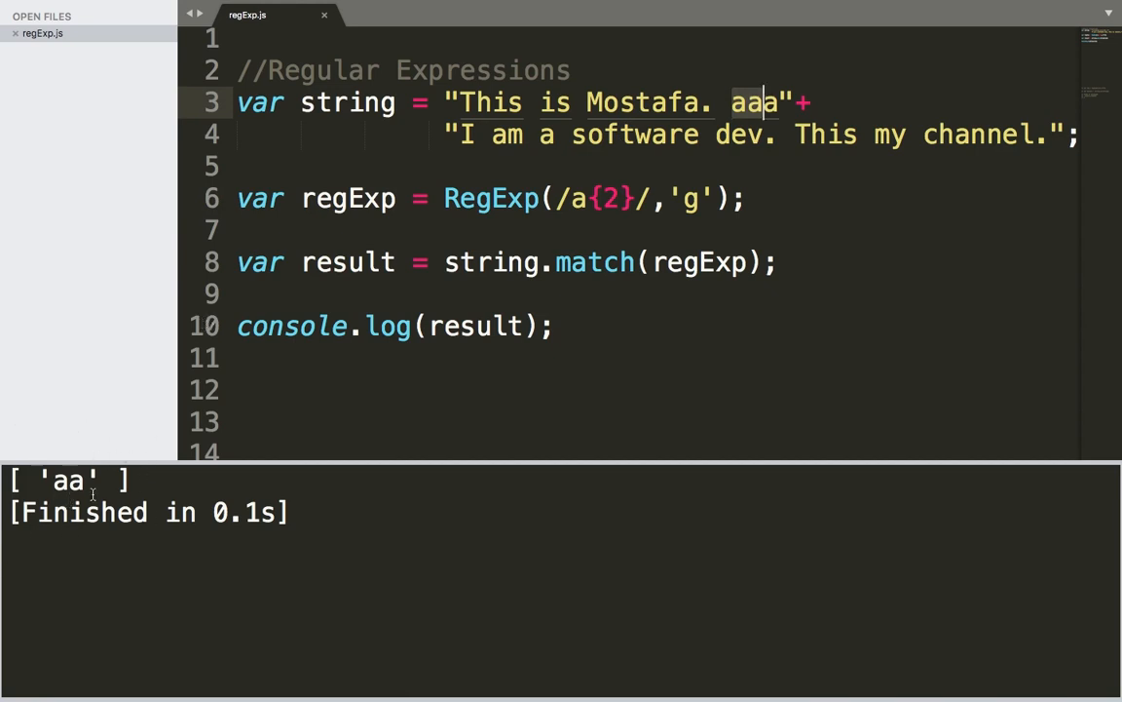
pyautogui.moveTo(592, 199)
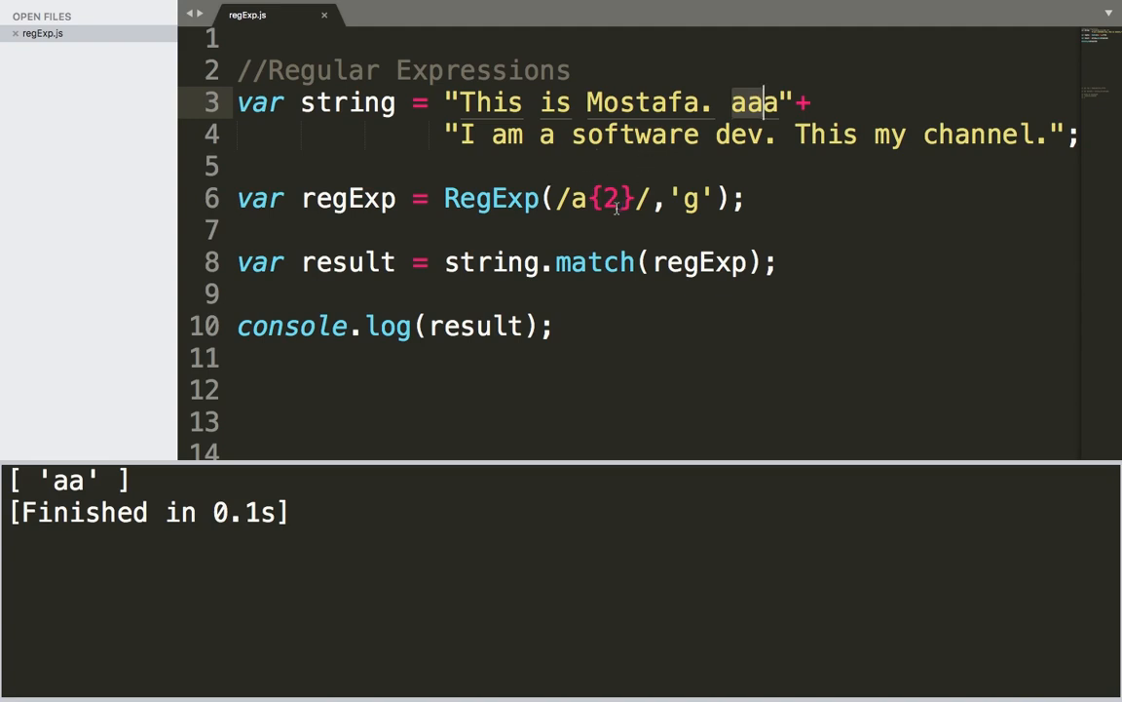
pyautogui.click(984, 134)
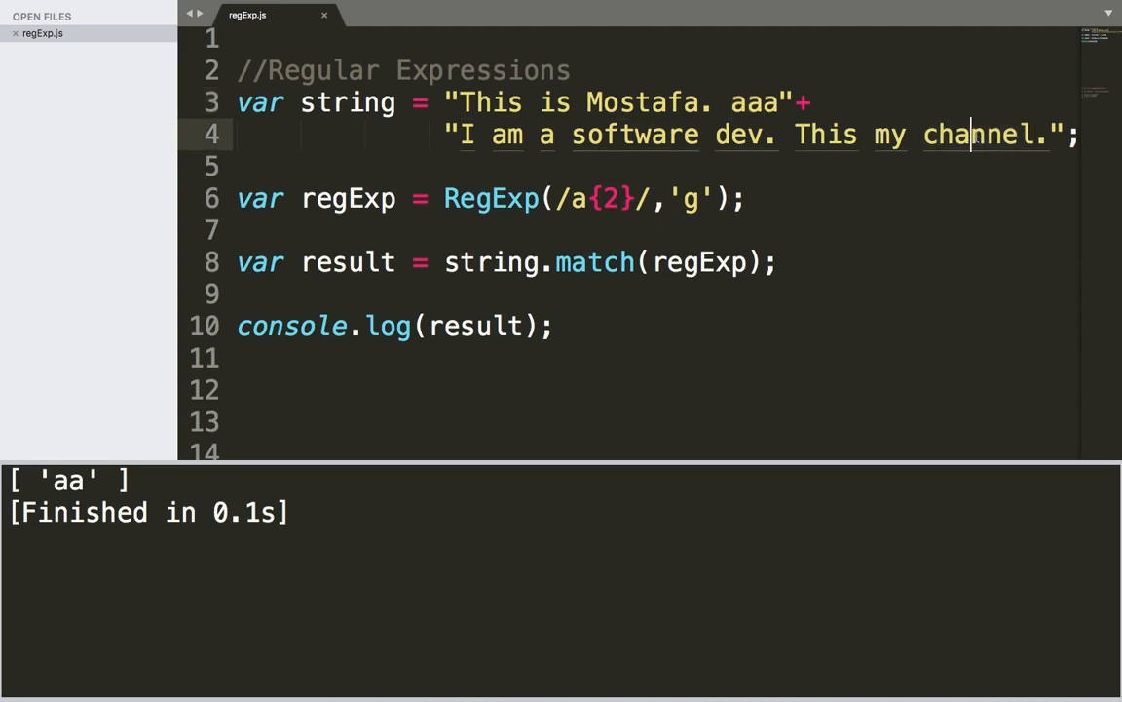
# Step: Replace the pattern with n{2} to match the 'nn' in "channel"
pyautogui.doubleClick(986, 134)
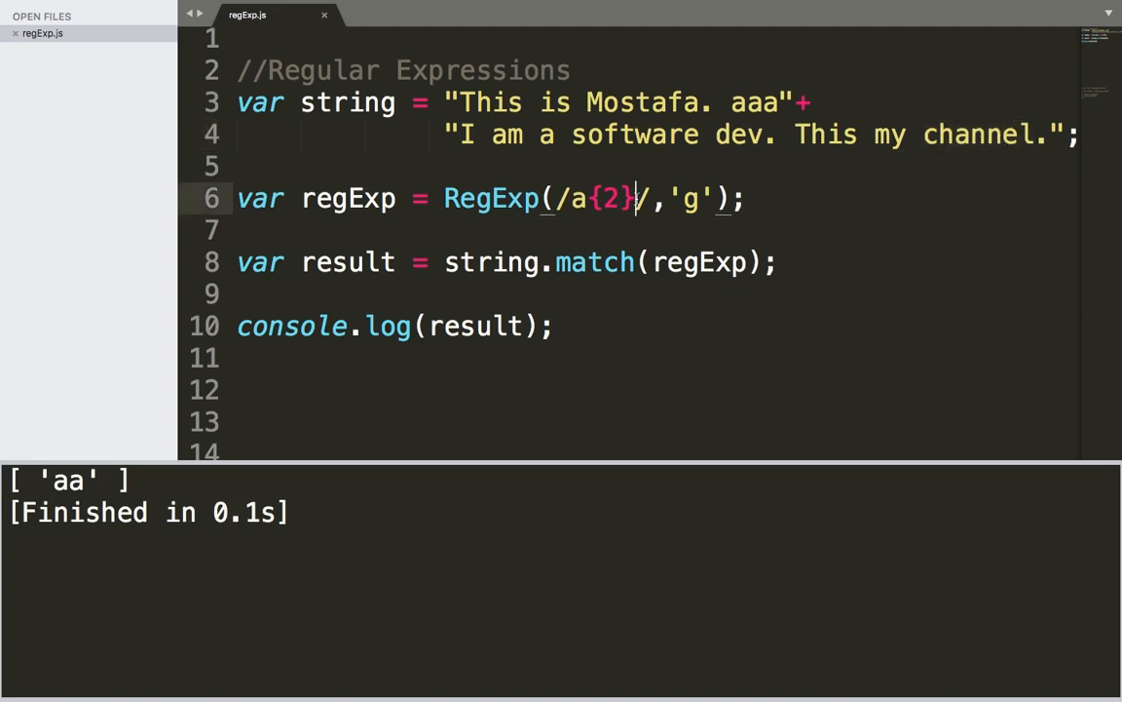
pyautogui.write('n')
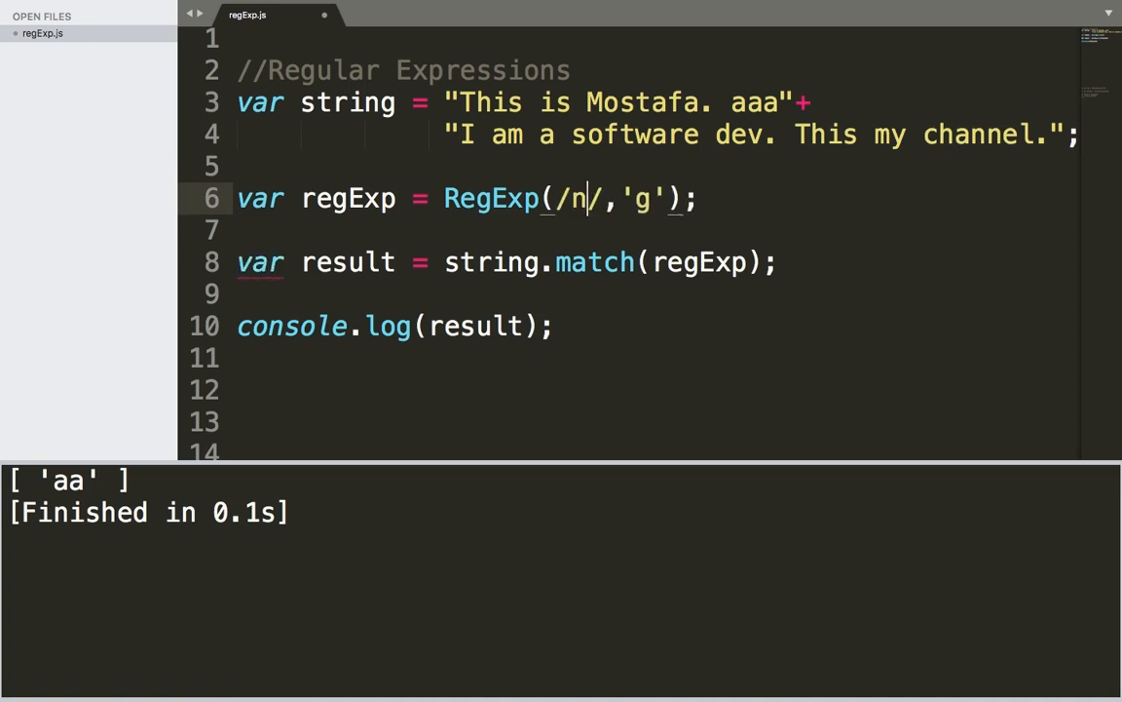
pyautogui.write('{2}')
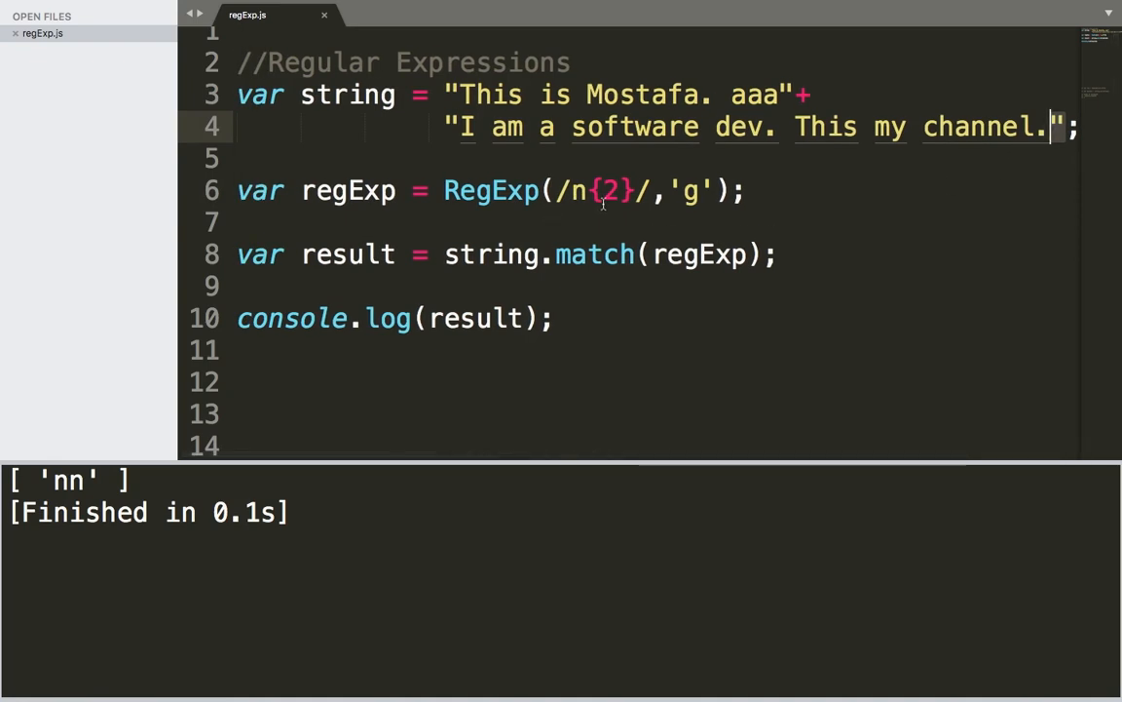
pyautogui.moveTo(594, 285)
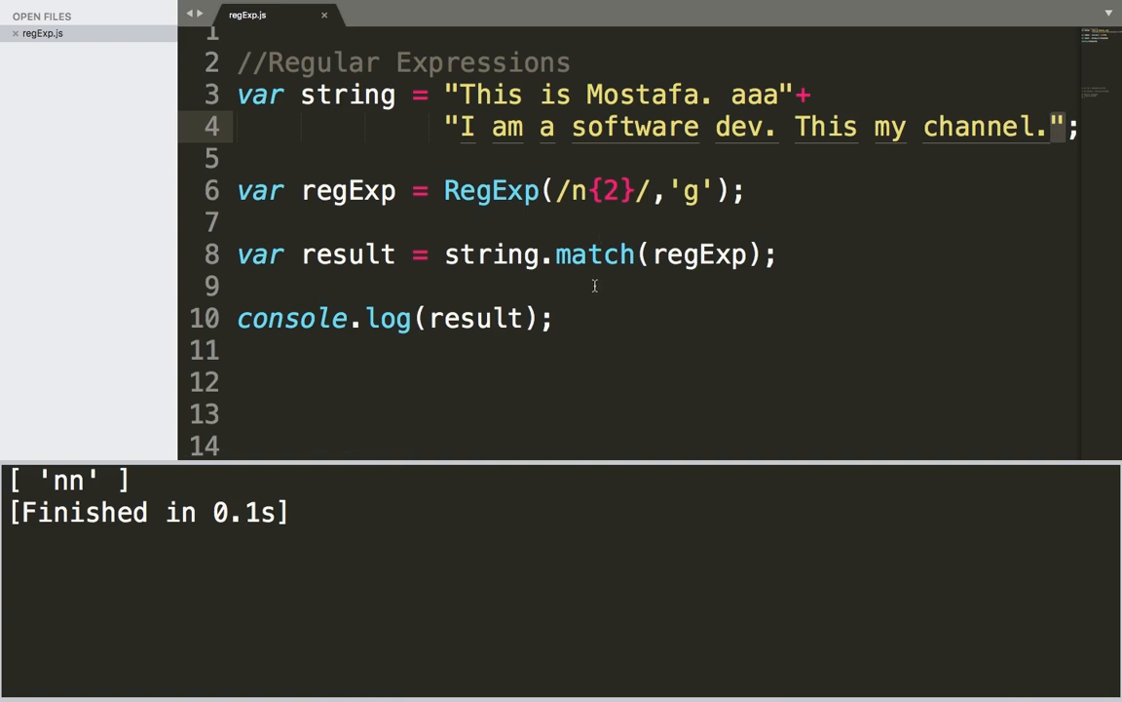